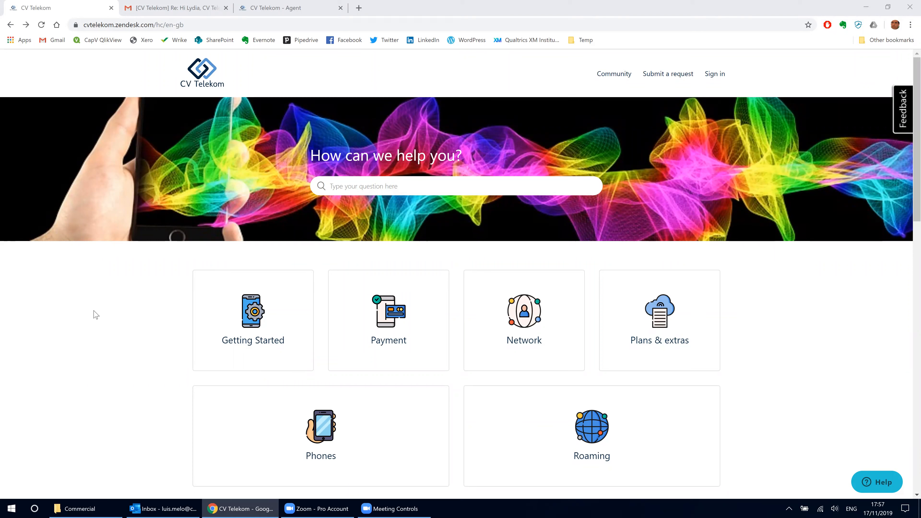
pyautogui.moveTo(156, 312)
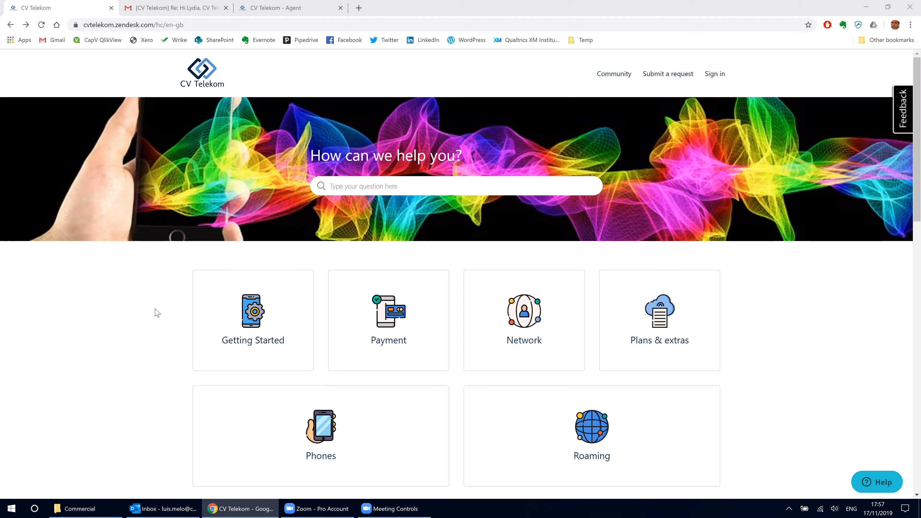
pyautogui.moveTo(184, 165)
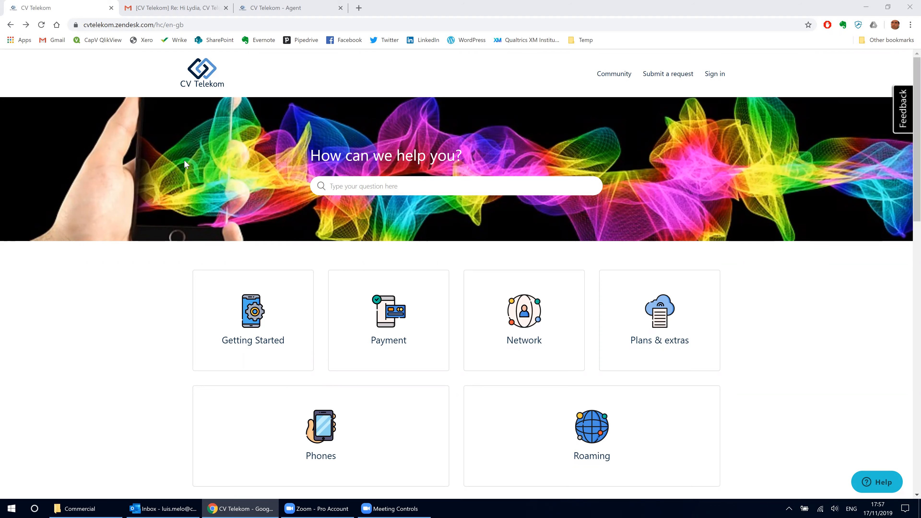
# Follow the qualtrics.com survey link in the CV Telekom request-update email.
pyautogui.click(171, 8)
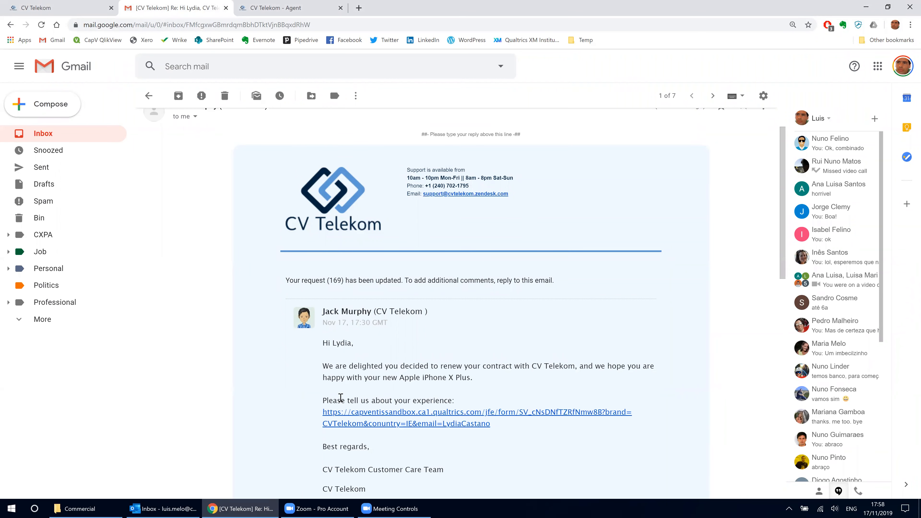
pyautogui.moveTo(328, 400); pyautogui.dragTo(449, 400)
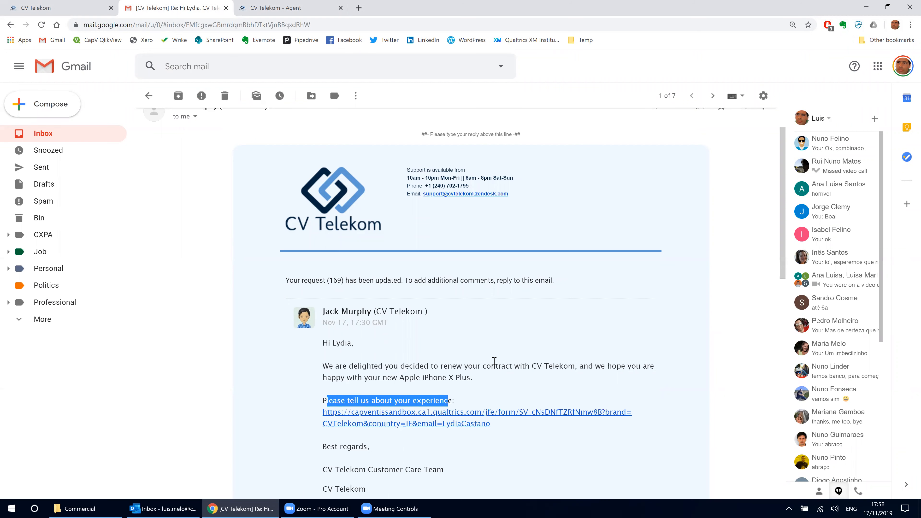
pyautogui.click(527, 450)
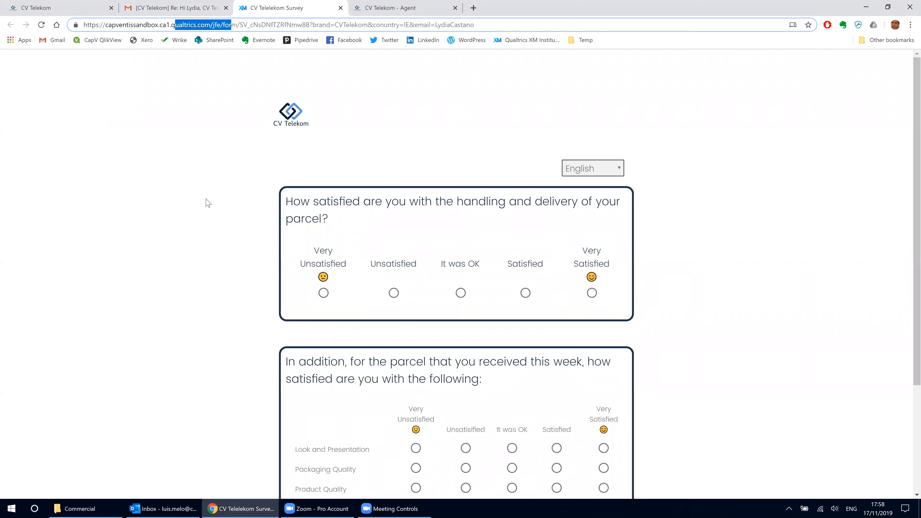
# Rate the overall parcel delivery as Very Unsatisfied.
pyautogui.scroll(-3)
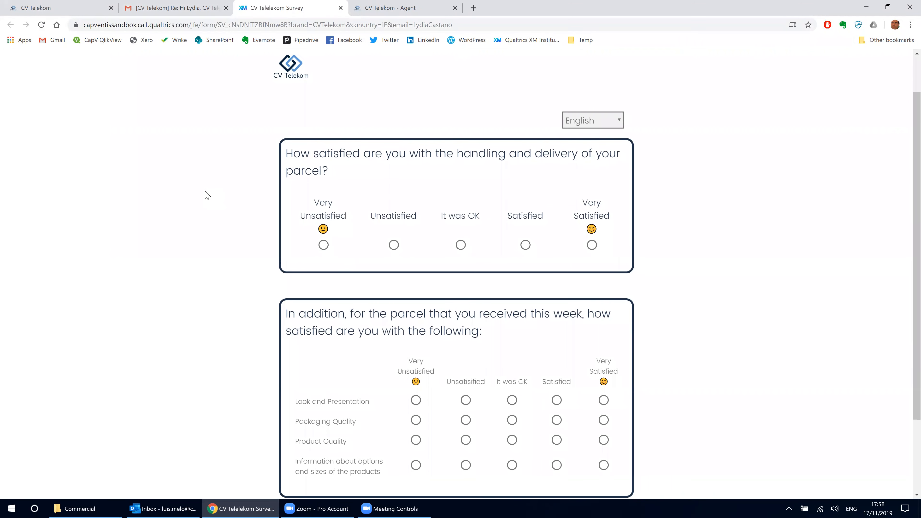
pyautogui.scroll(-3)
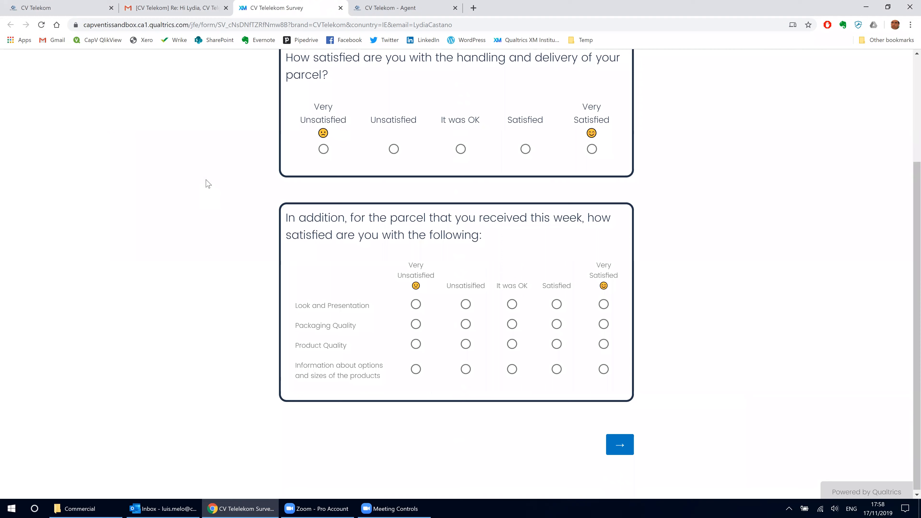
pyautogui.click(324, 149)
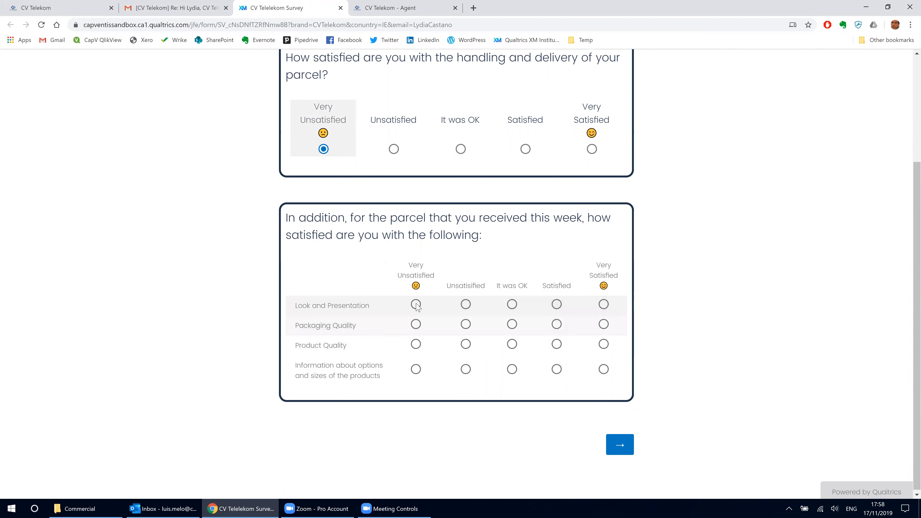
# Rate the four parcel aspects Very Unsatisfied, Unsatisfied, Satisfied, Satisfied and continue to the next page.
pyautogui.click(415, 304)
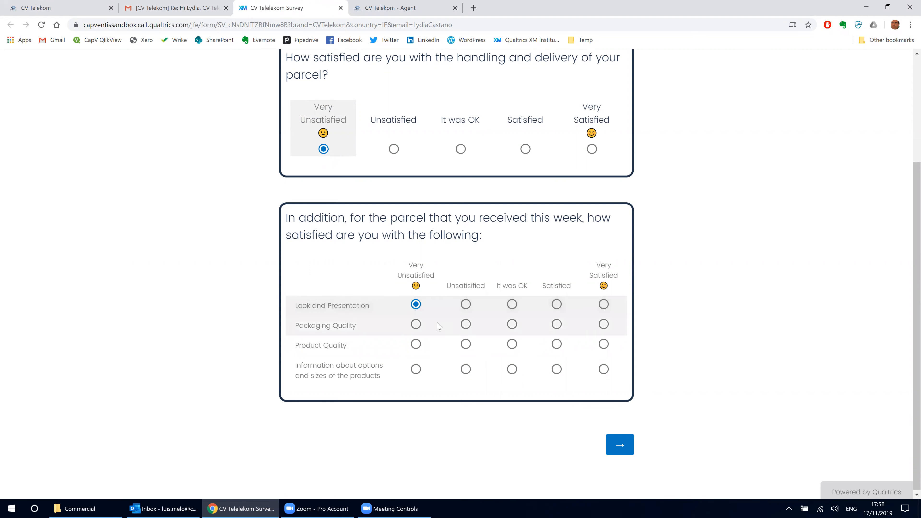
pyautogui.click(465, 324)
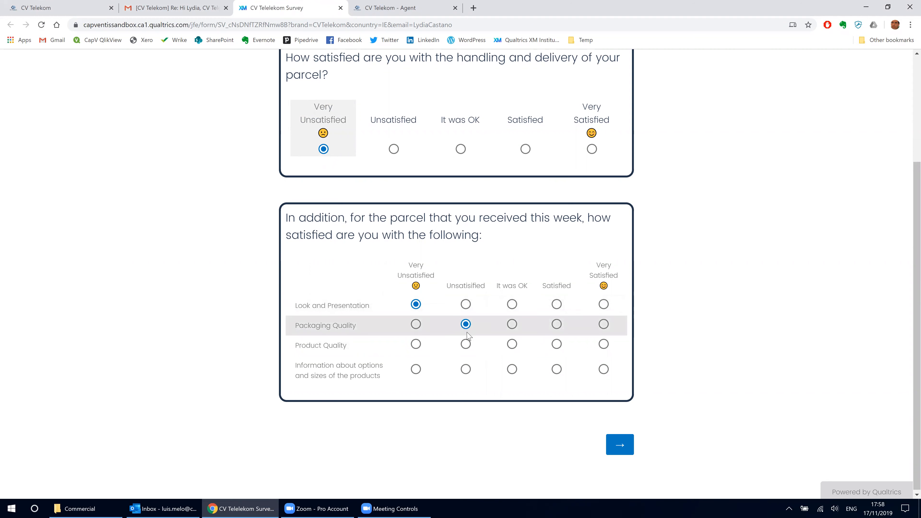
pyautogui.click(557, 344)
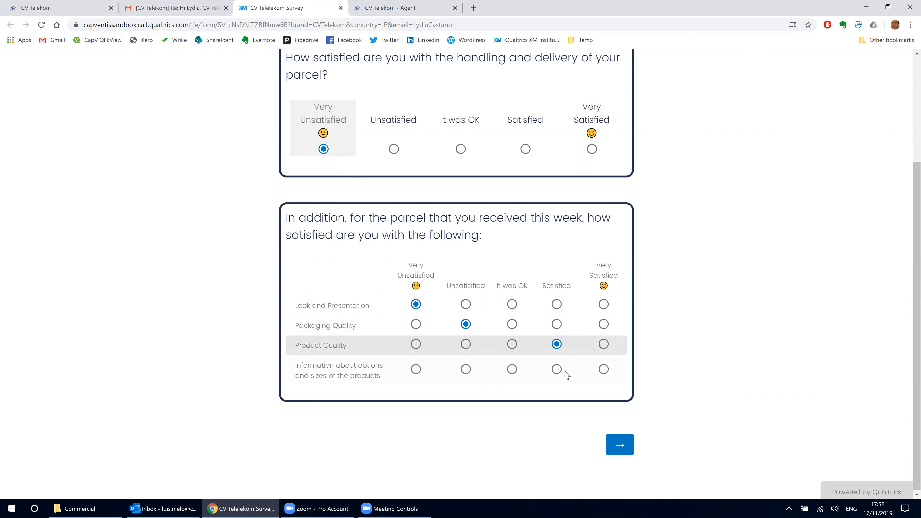
pyautogui.click(556, 369)
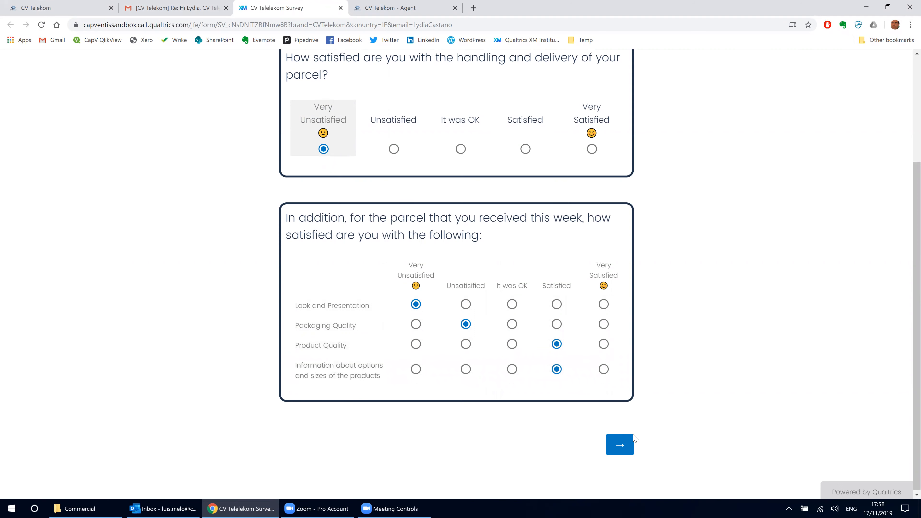
pyautogui.click(620, 445)
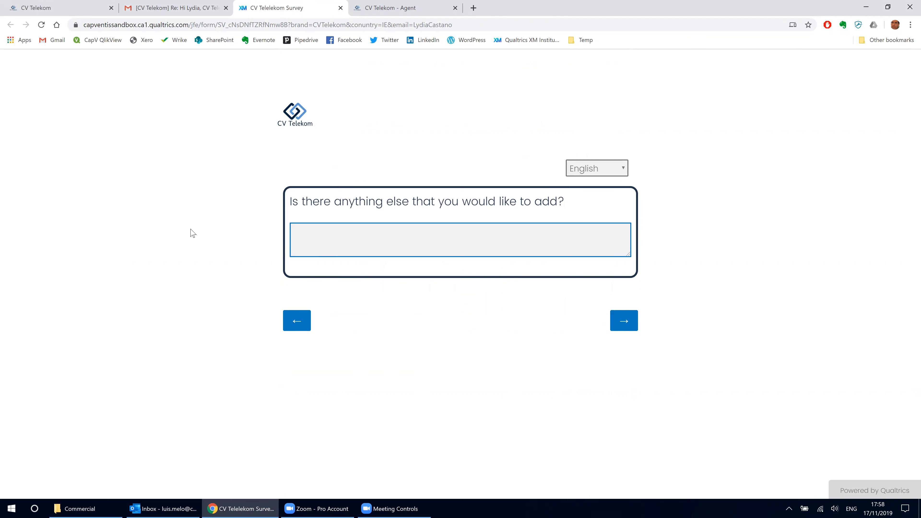
# Write the open comment complaining it took 10 days to receive the phone despite the promise.
pyautogui.write('It took 10 days for m')
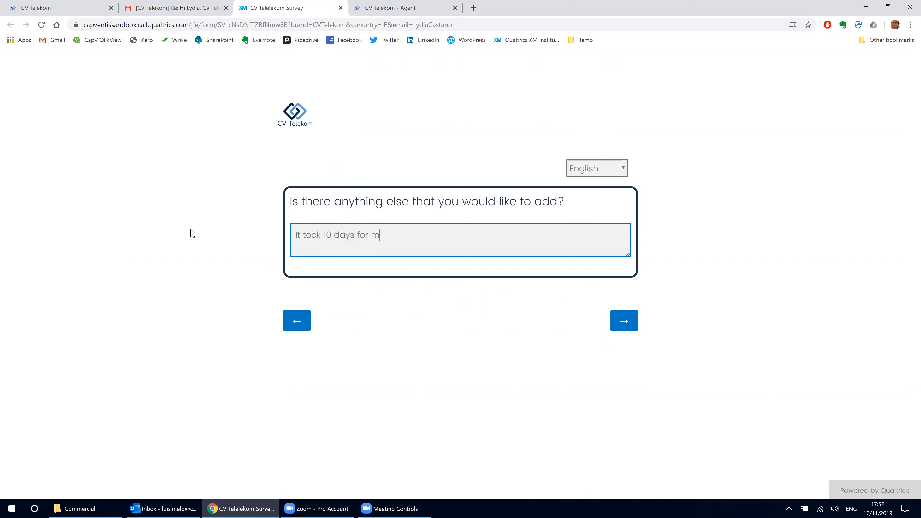
pyautogui.write('e to receive')
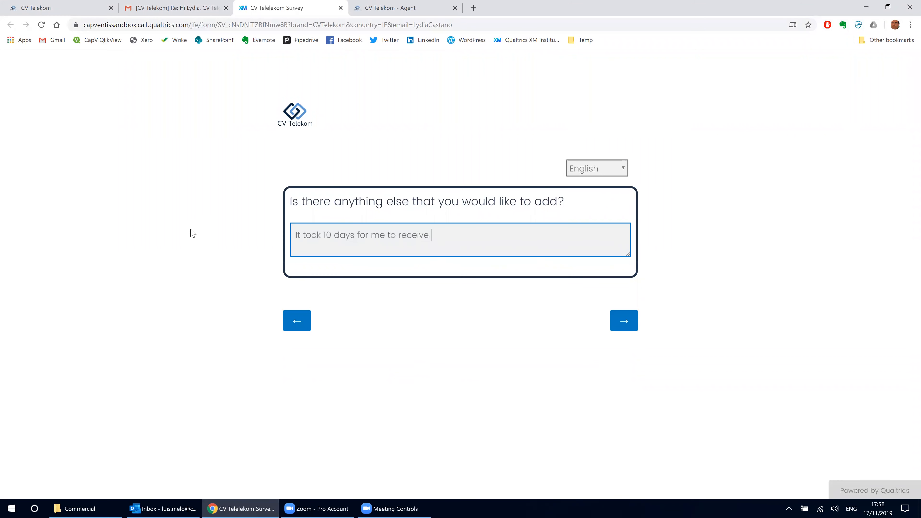
pyautogui.write('the phone. You')
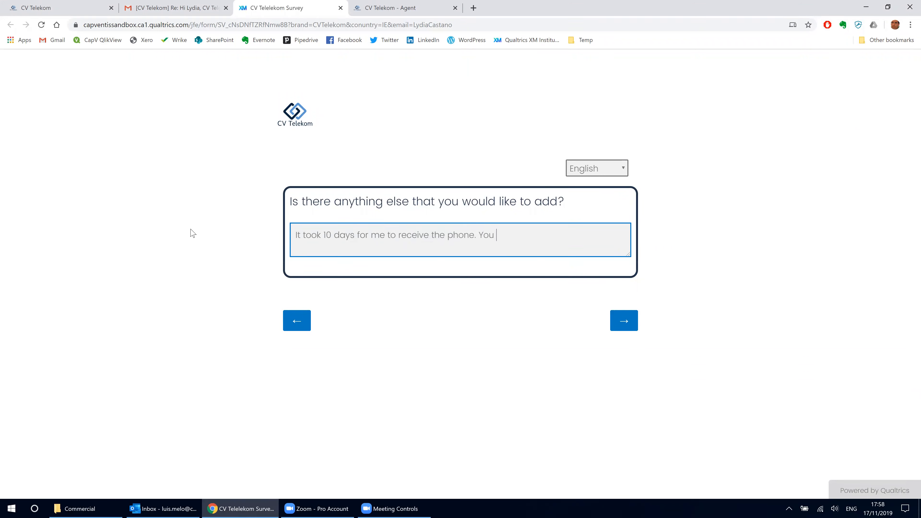
pyautogui.write('promised next day delive')
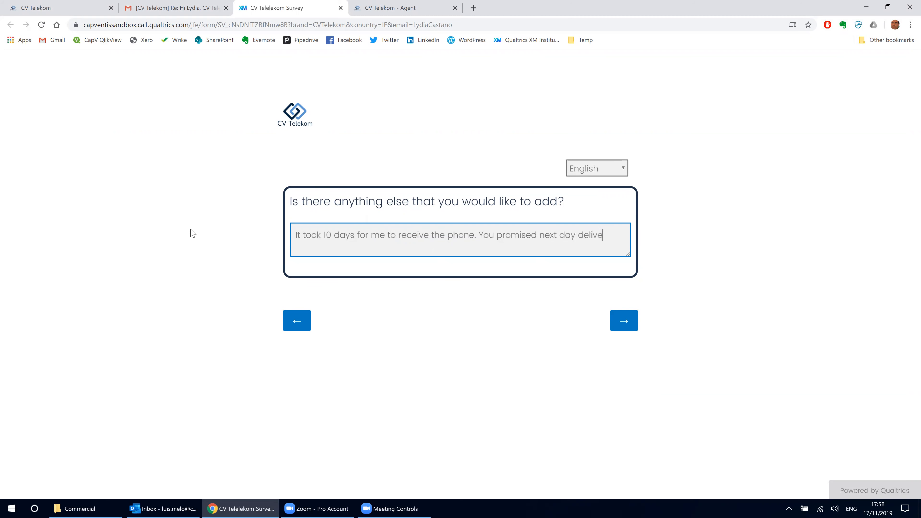
pyautogui.write('ry :(')
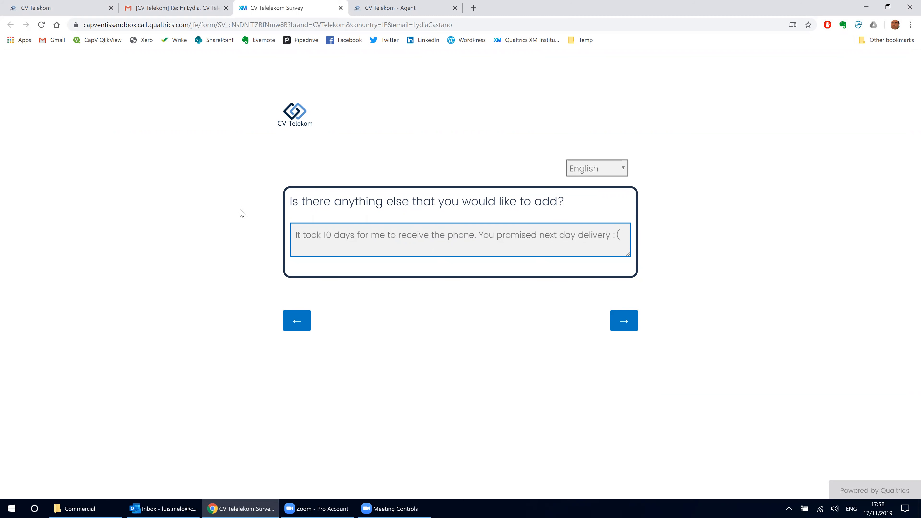
# Submit the survey response and switch to the CV Telekom - Agent Zendesk dashboard.
pyautogui.click(624, 320)
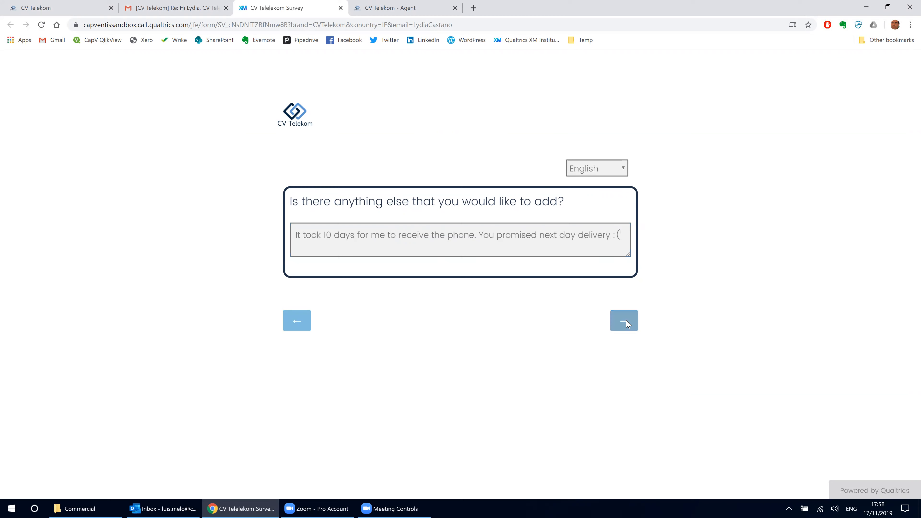
pyautogui.click(623, 321)
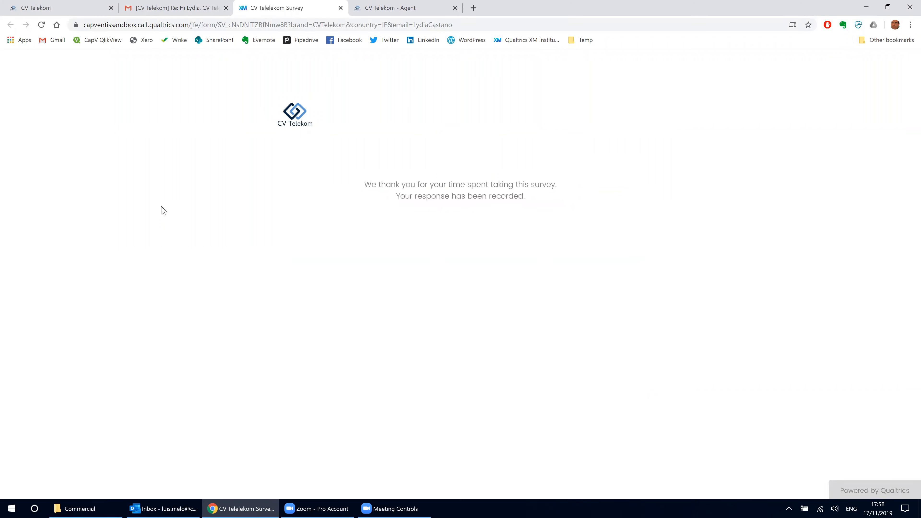
pyautogui.moveTo(210, 210)
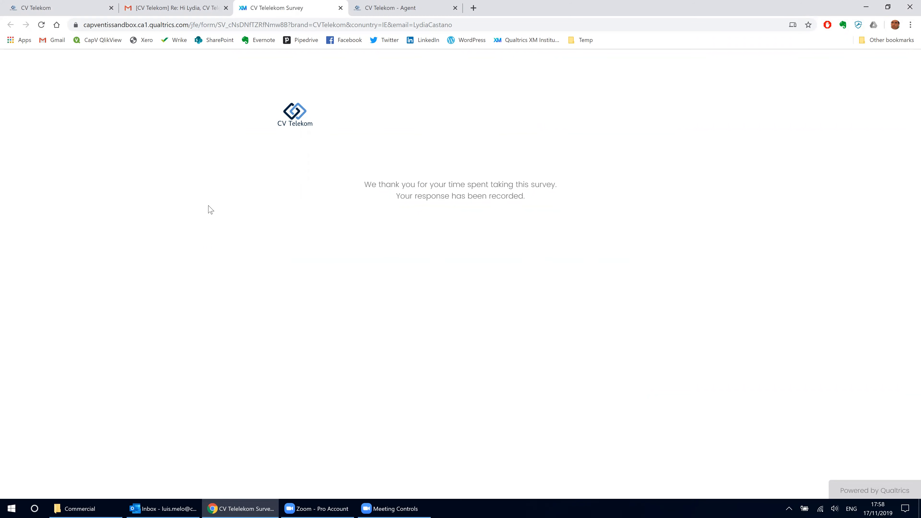
pyautogui.click(388, 7)
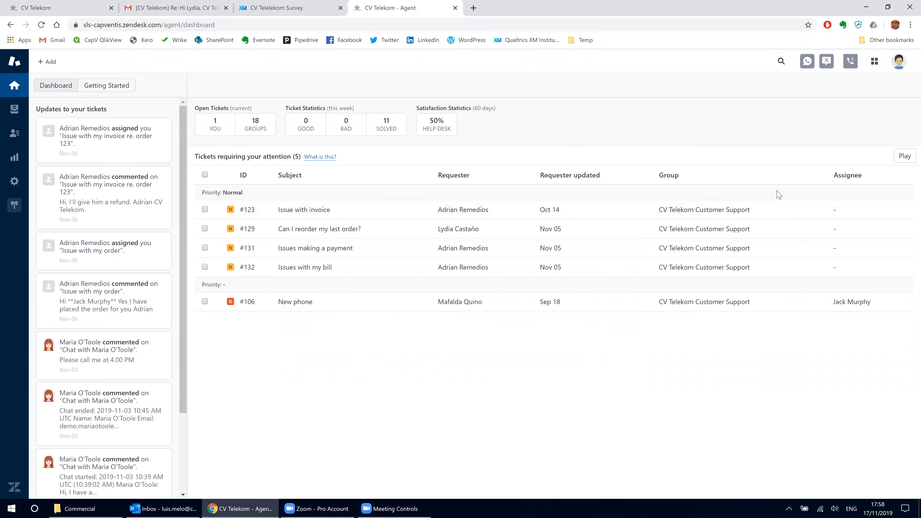
pyautogui.moveTo(747, 142)
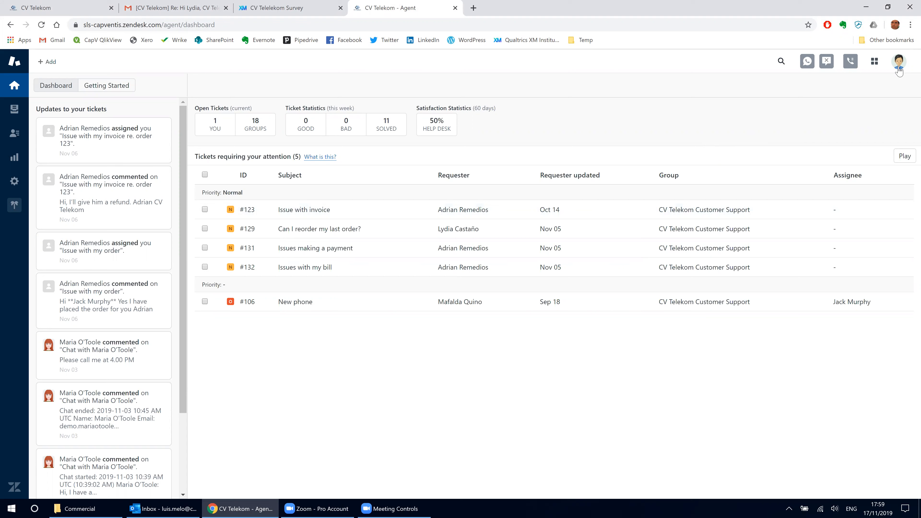
pyautogui.click(898, 61)
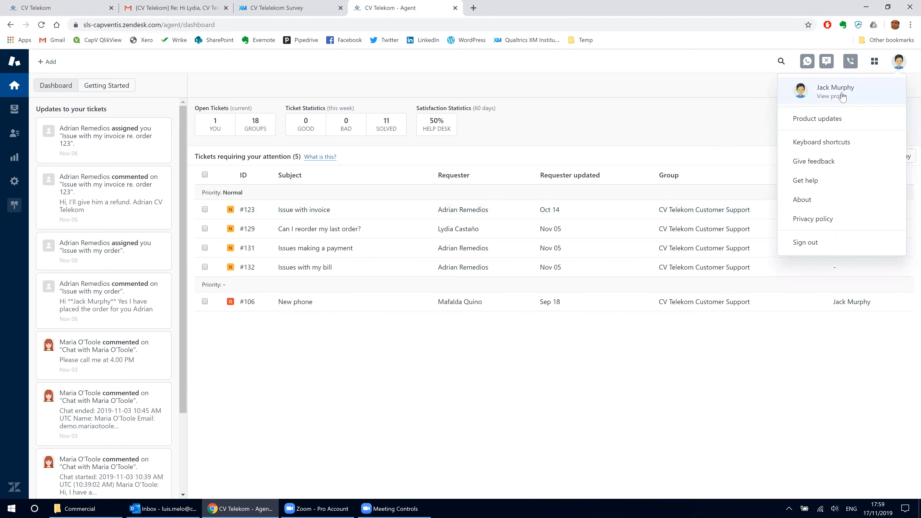
pyautogui.moveTo(631, 89)
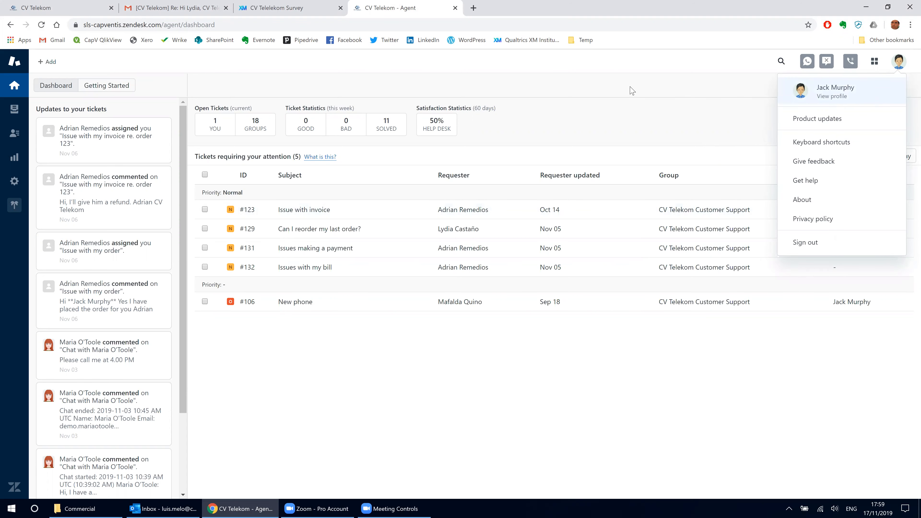
pyautogui.moveTo(14, 109)
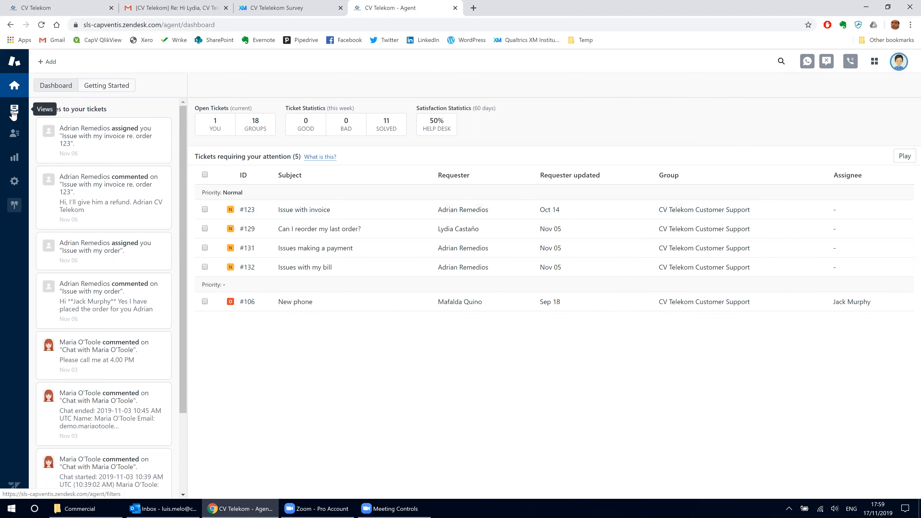
# Locate the CSAT COMPLAINT ticket in CV Telekom New tickets in your groups and open it.
pyautogui.click(14, 109)
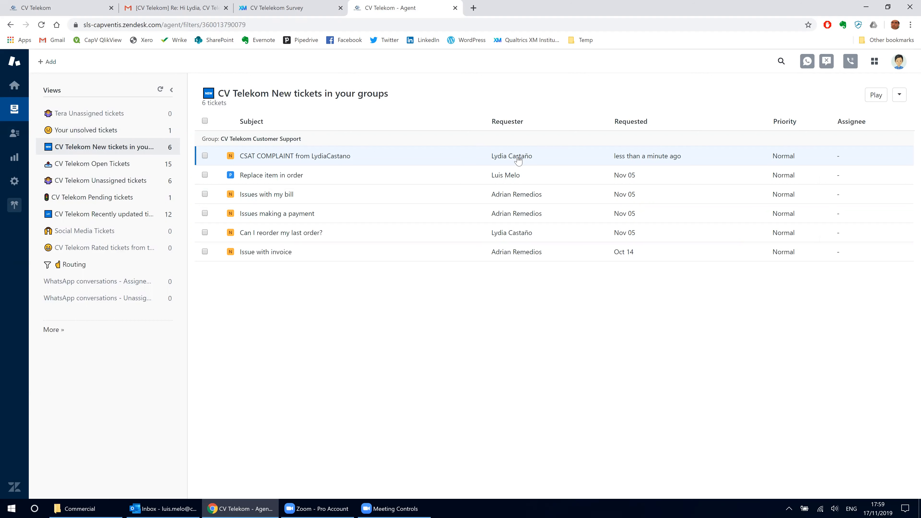
pyautogui.moveTo(263, 156)
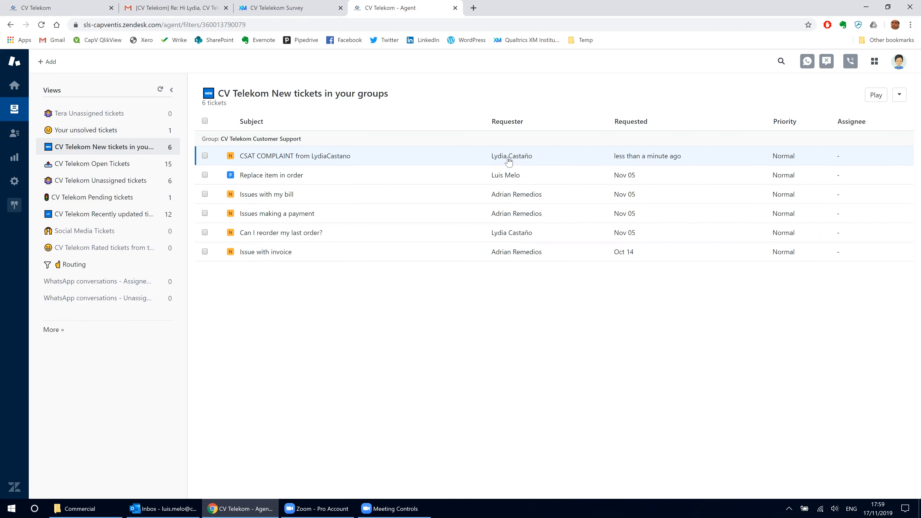
pyautogui.click(295, 156)
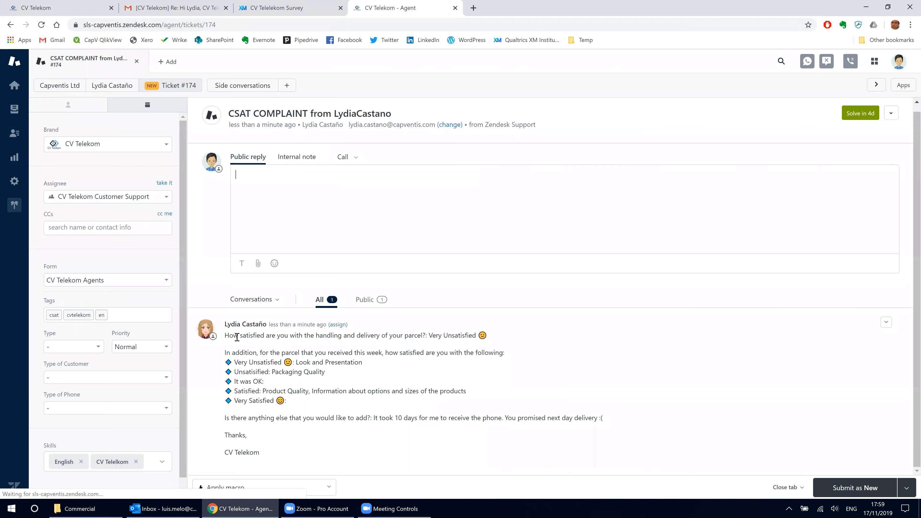
# Review Lydia's delivery satisfaction answer and Packaging Quality rating in the ticket.
pyautogui.moveTo(228, 335); pyautogui.dragTo(475, 335)
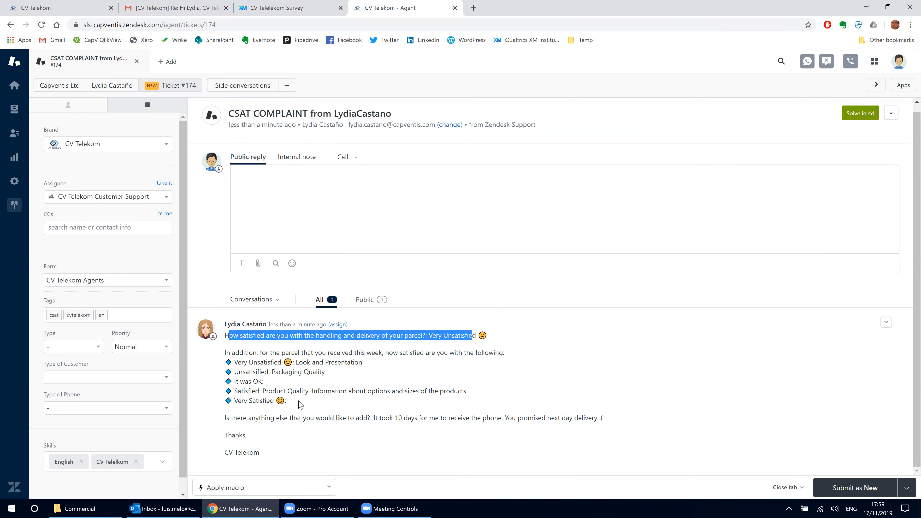
pyautogui.moveTo(373, 417); pyautogui.dragTo(427, 418)
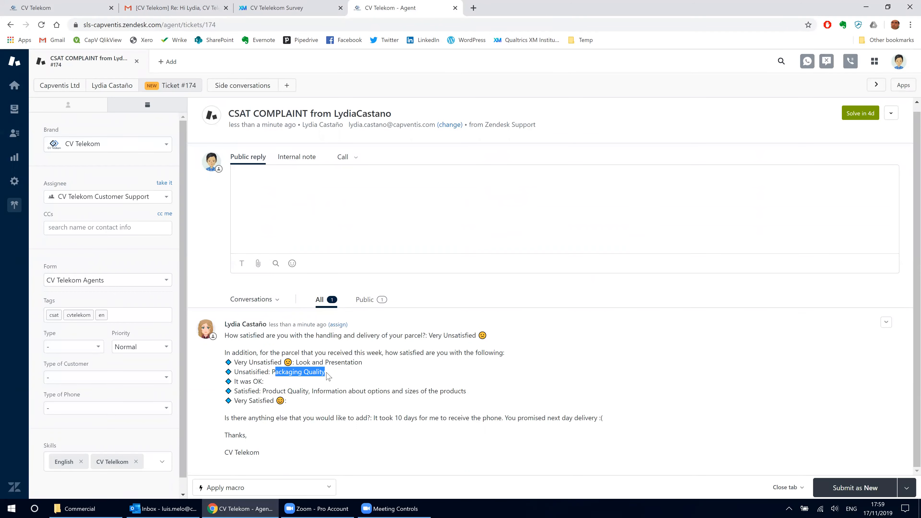
pyautogui.moveTo(339, 363)
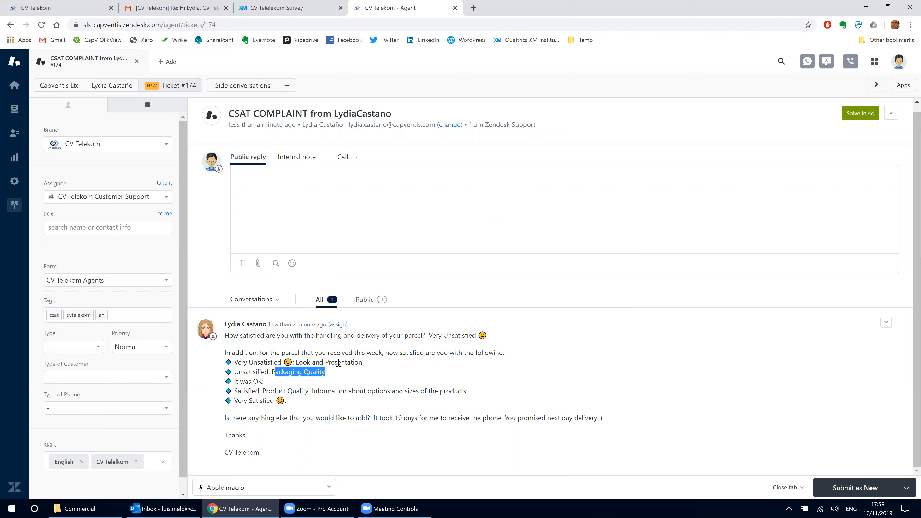
pyautogui.click(251, 182)
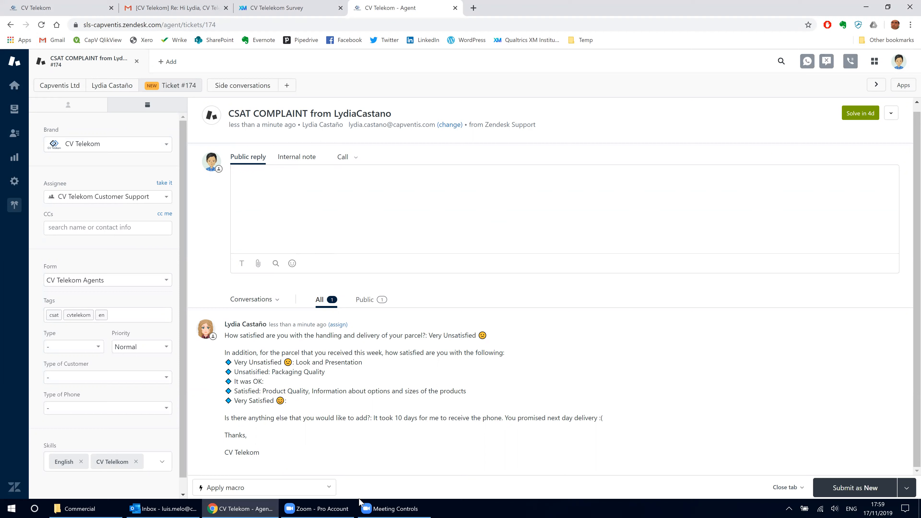
# Bring up the Apply macro list showing refund, escalation and voucher options.
pyautogui.click(264, 487)
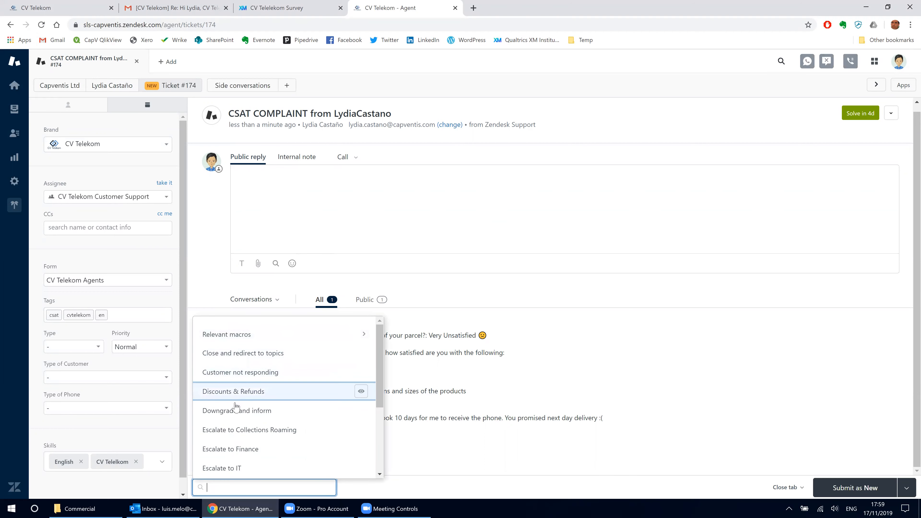
pyautogui.scroll(-3)
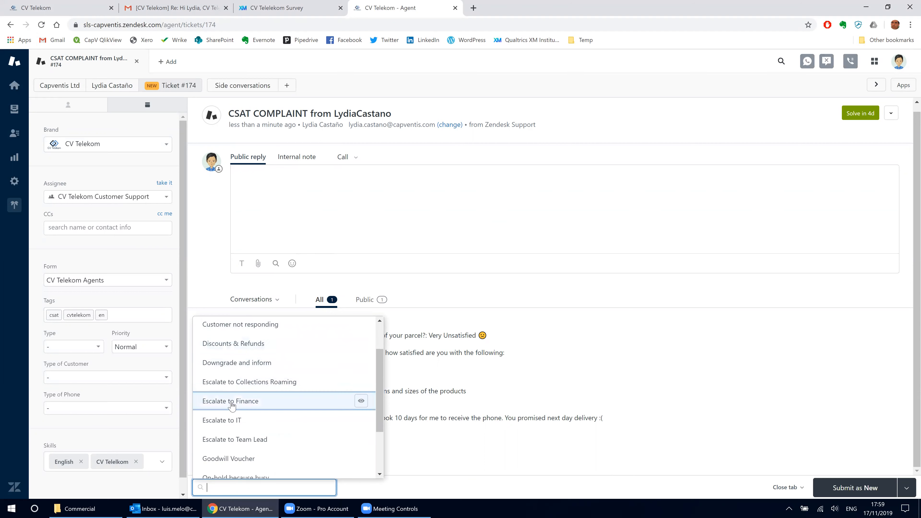